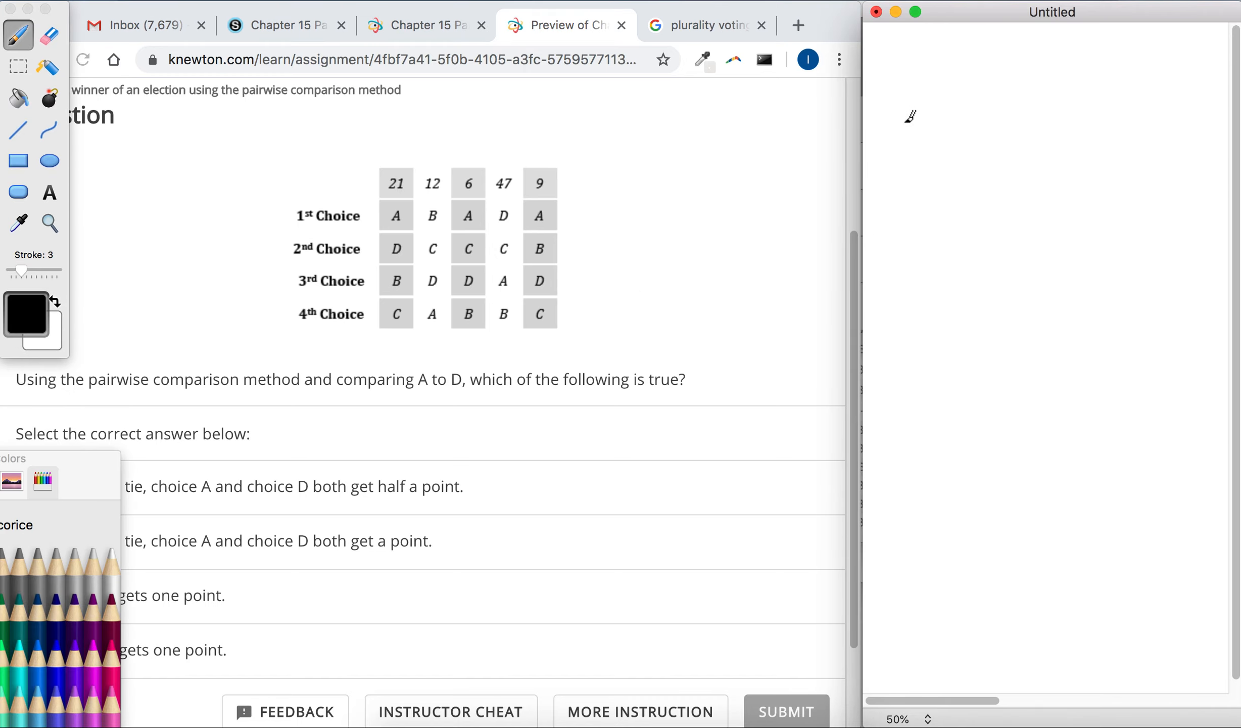
Handwrite the candidate pairs AB, AC, AD, BC, BD, CD in a column, underlining AB
{"action": "left_click_drag", "start_coordinate": [887, 134], "coordinate": [915, 107]}
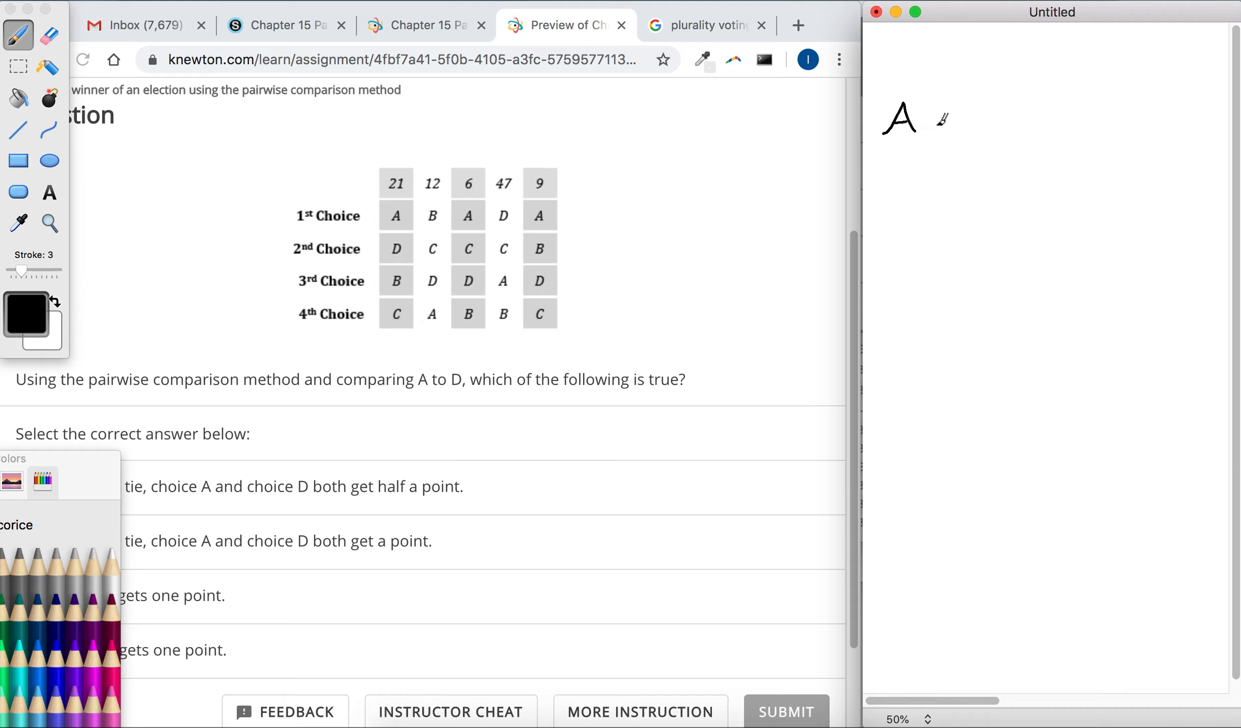
{"action": "left_click_drag", "start_coordinate": [926, 107], "coordinate": [938, 130]}
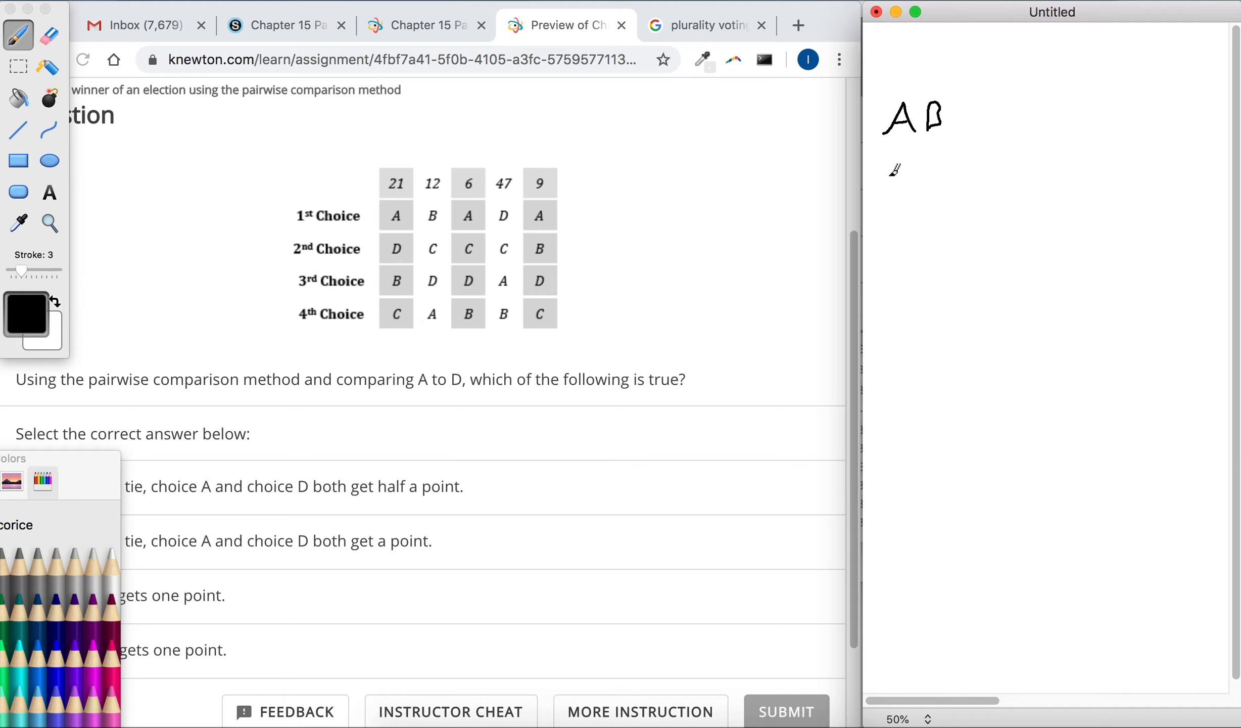
{"action": "left_click_drag", "start_coordinate": [894, 159], "coordinate": [877, 194]}
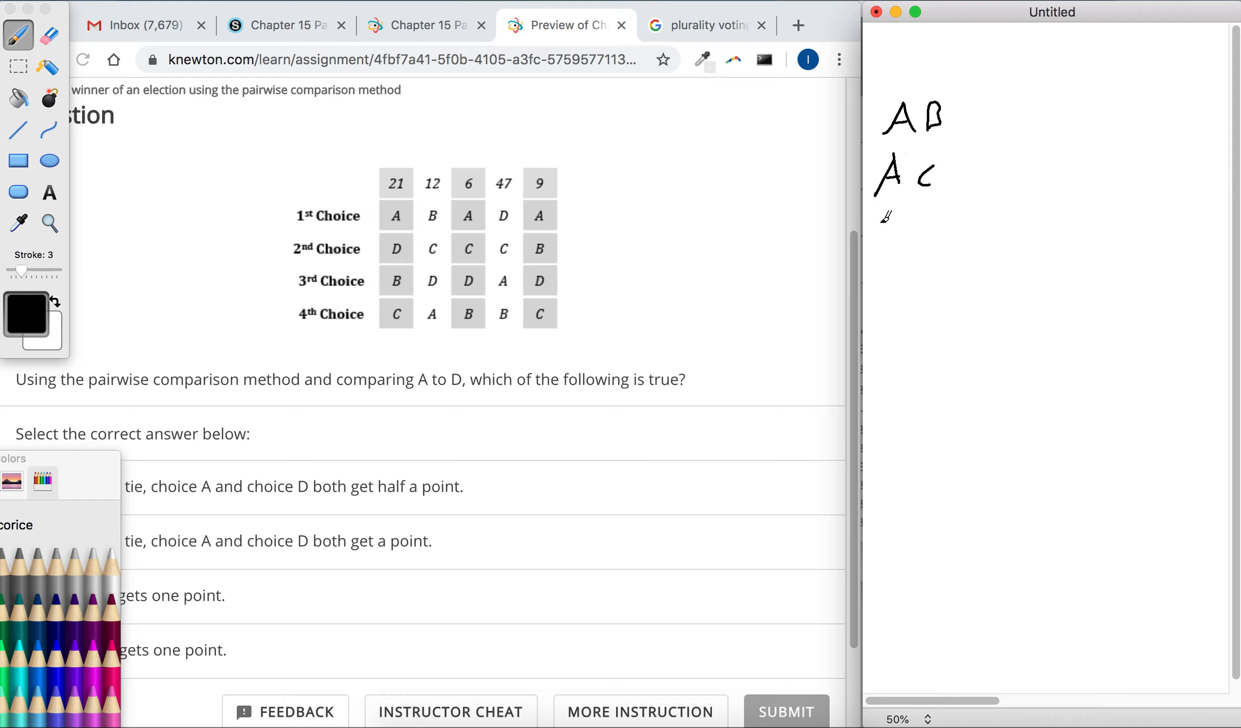
{"action": "left_click_drag", "start_coordinate": [874, 237], "coordinate": [938, 238]}
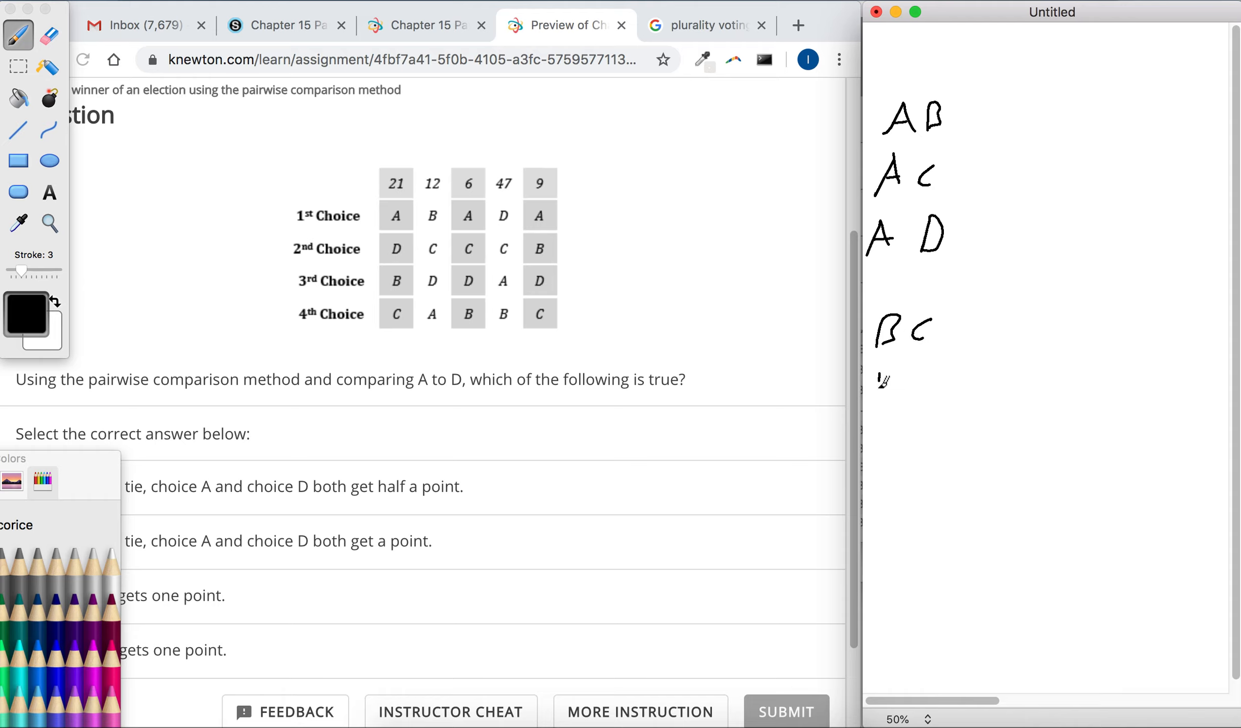
{"action": "left_click_drag", "start_coordinate": [874, 381], "coordinate": [942, 380]}
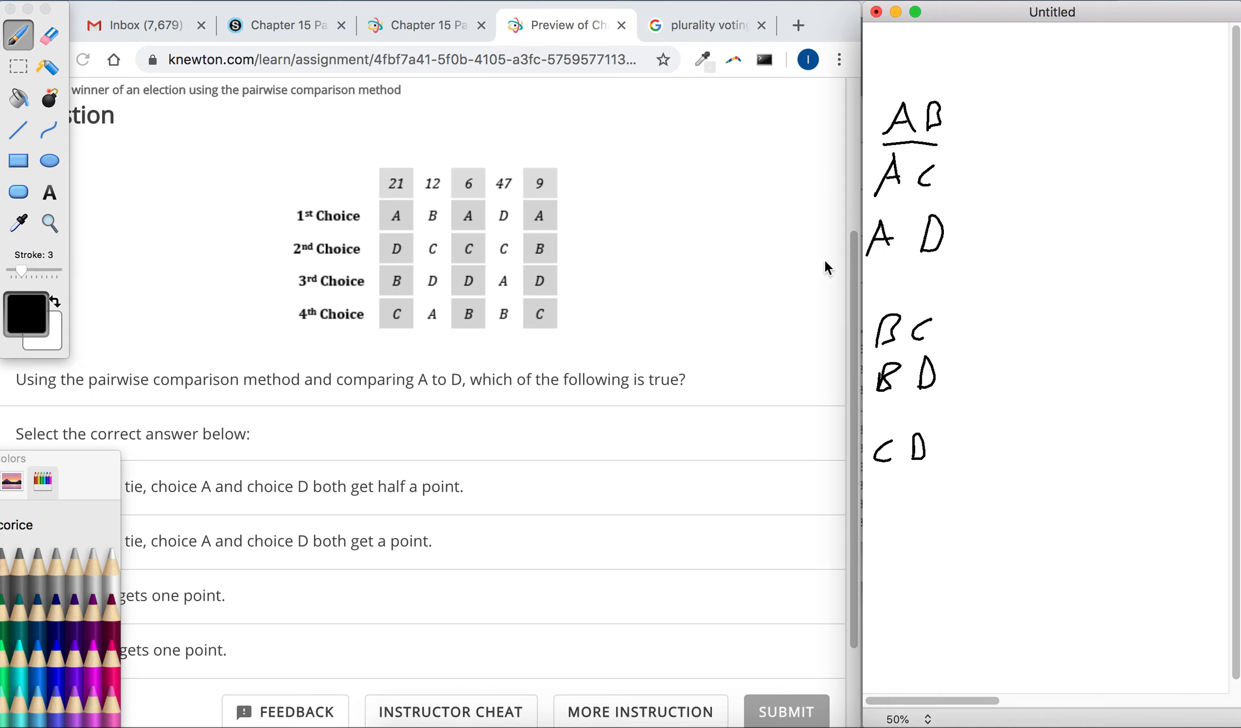
{"action": "mouse_move", "coordinate": [770, 264]}
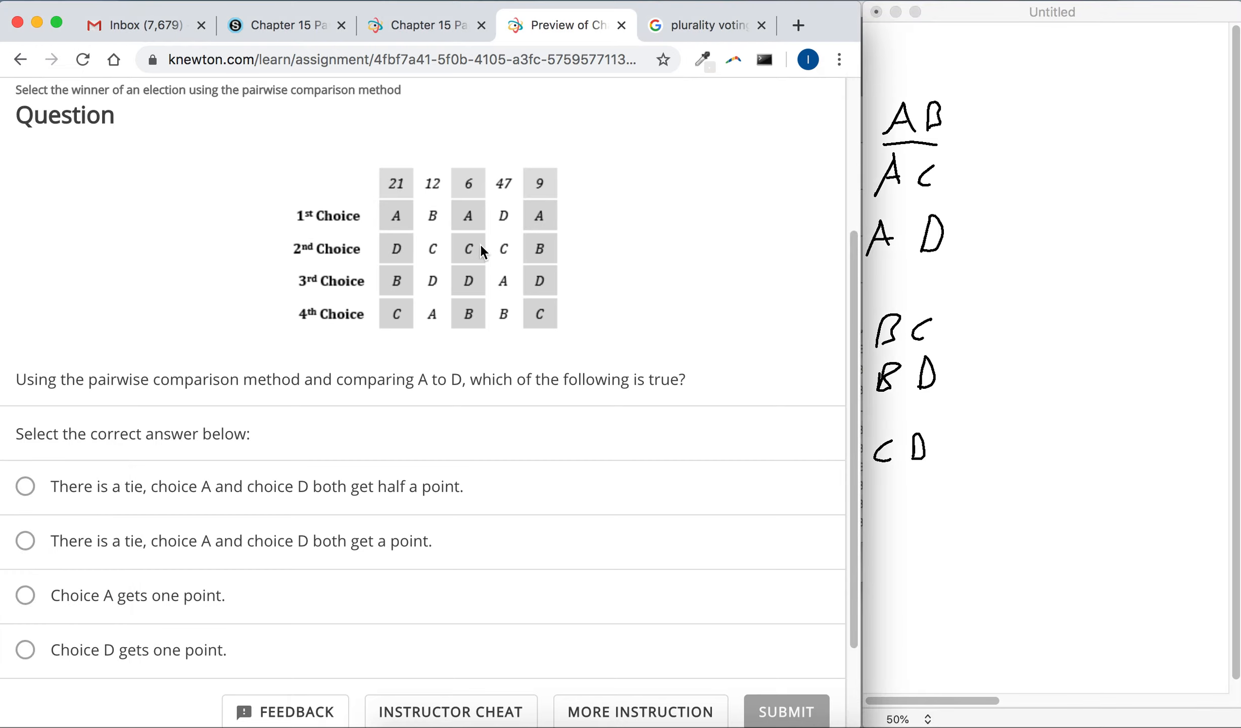
{"action": "mouse_move", "coordinate": [403, 289]}
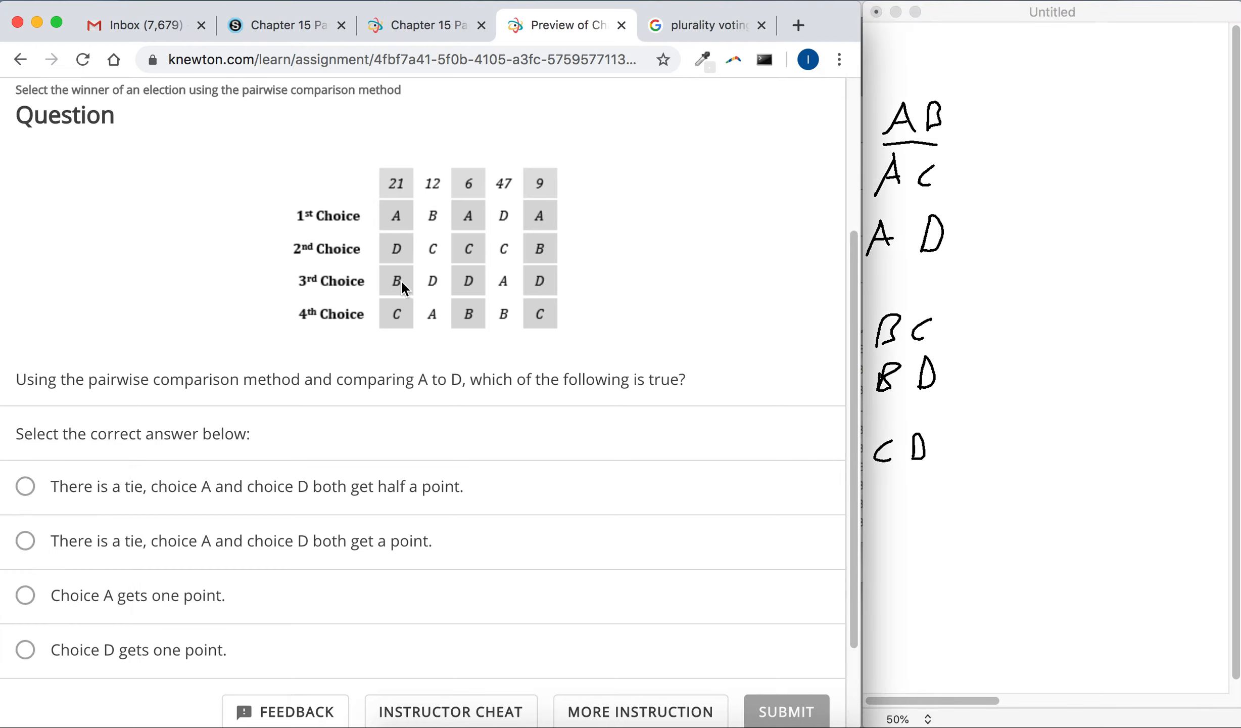
{"action": "mouse_move", "coordinate": [402, 272]}
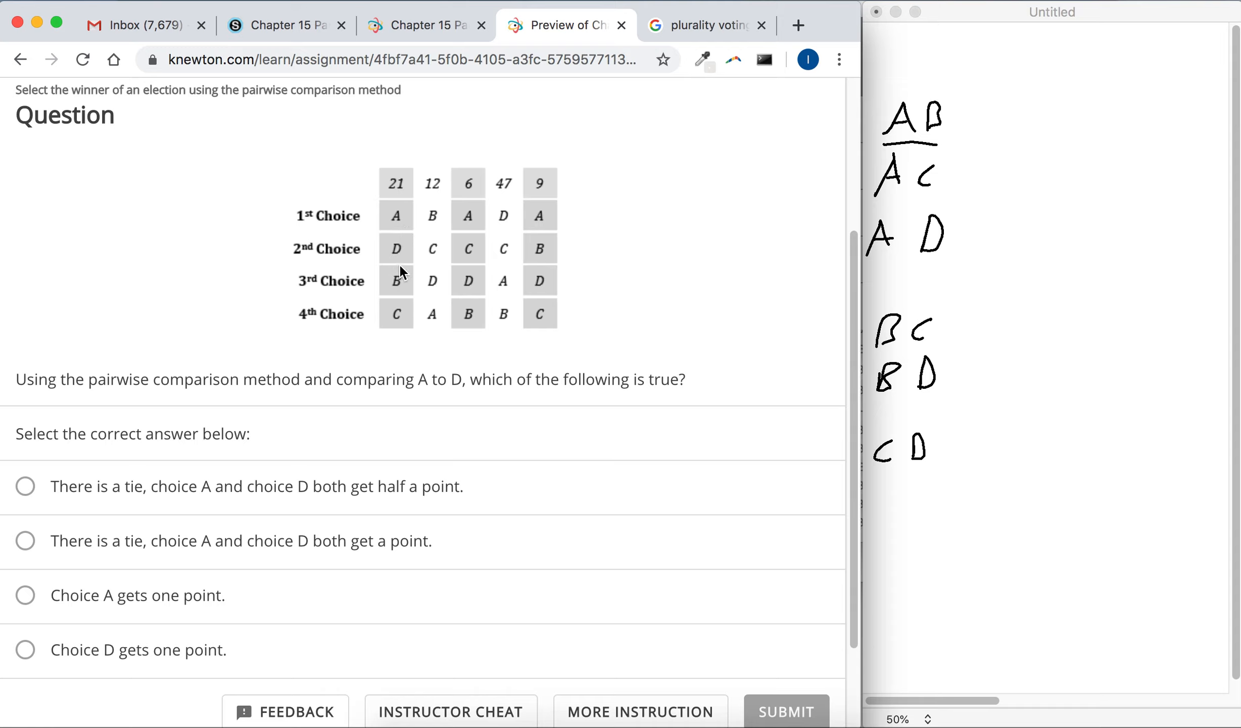
{"action": "mouse_move", "coordinate": [393, 196]}
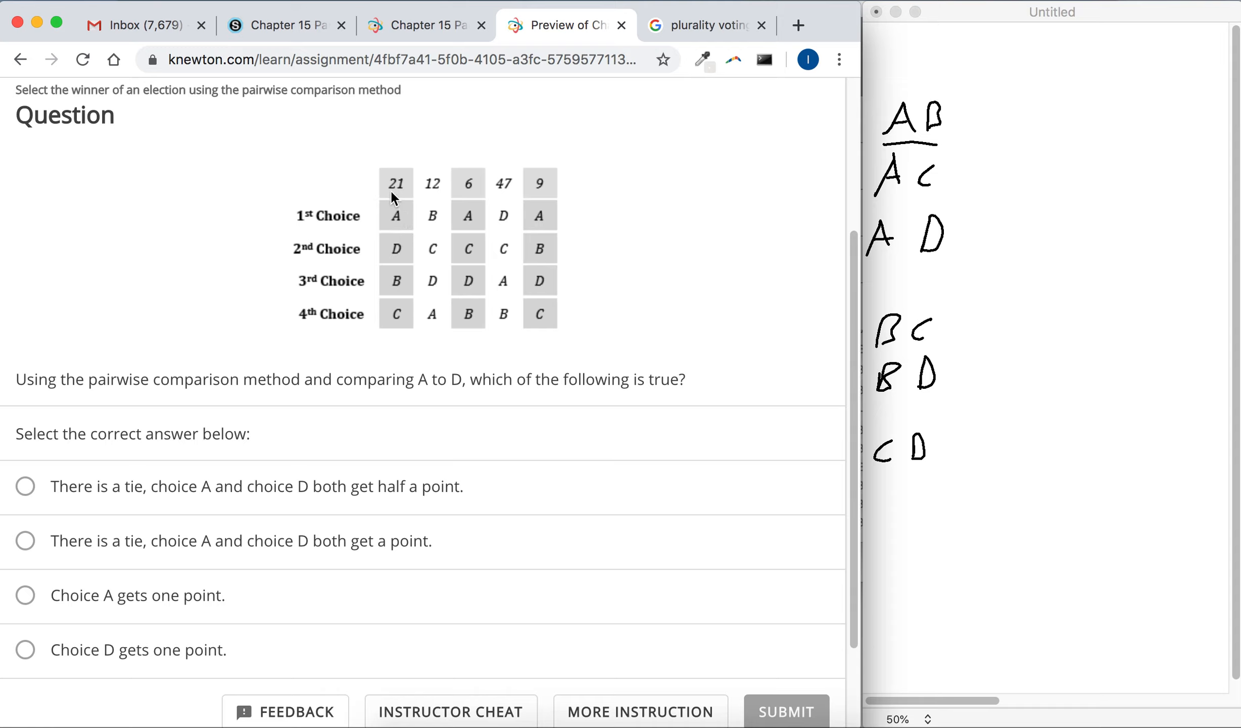
{"action": "mouse_move", "coordinate": [372, 249]}
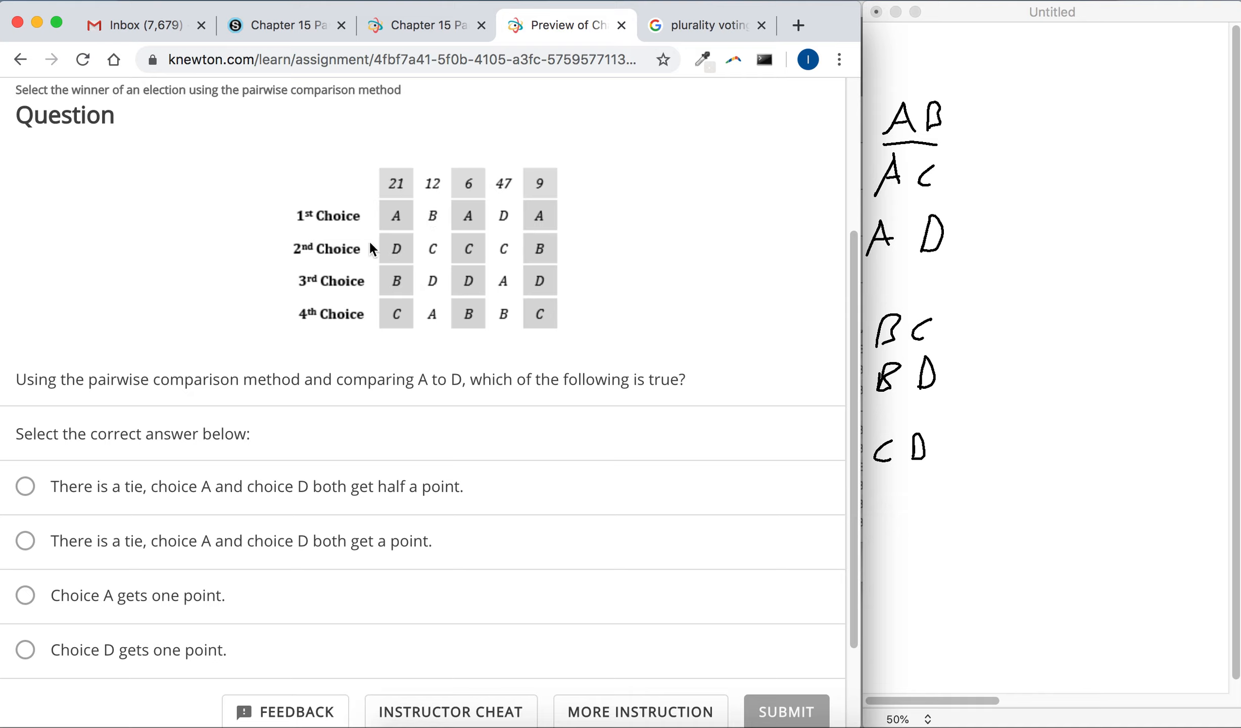
Bring the Chrome window with the A-versus-D Knewton question to the front
{"action": "double_click", "coordinate": [421, 379]}
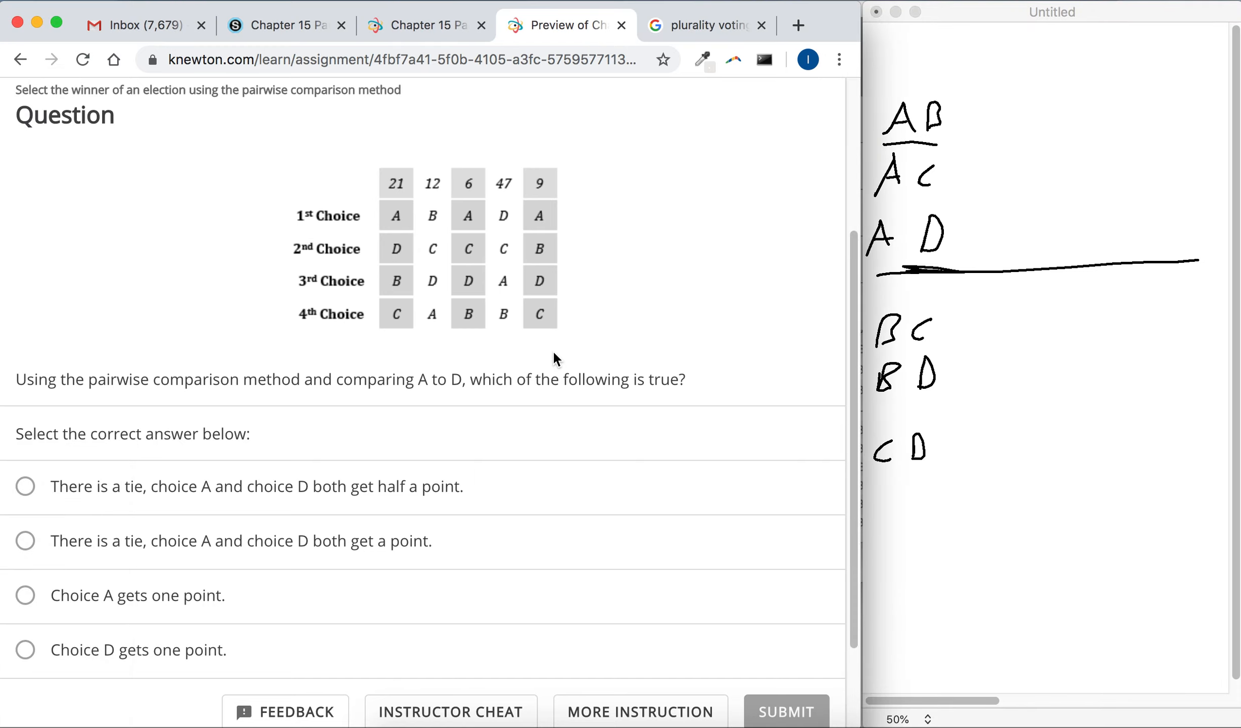
{"action": "mouse_move", "coordinate": [551, 360]}
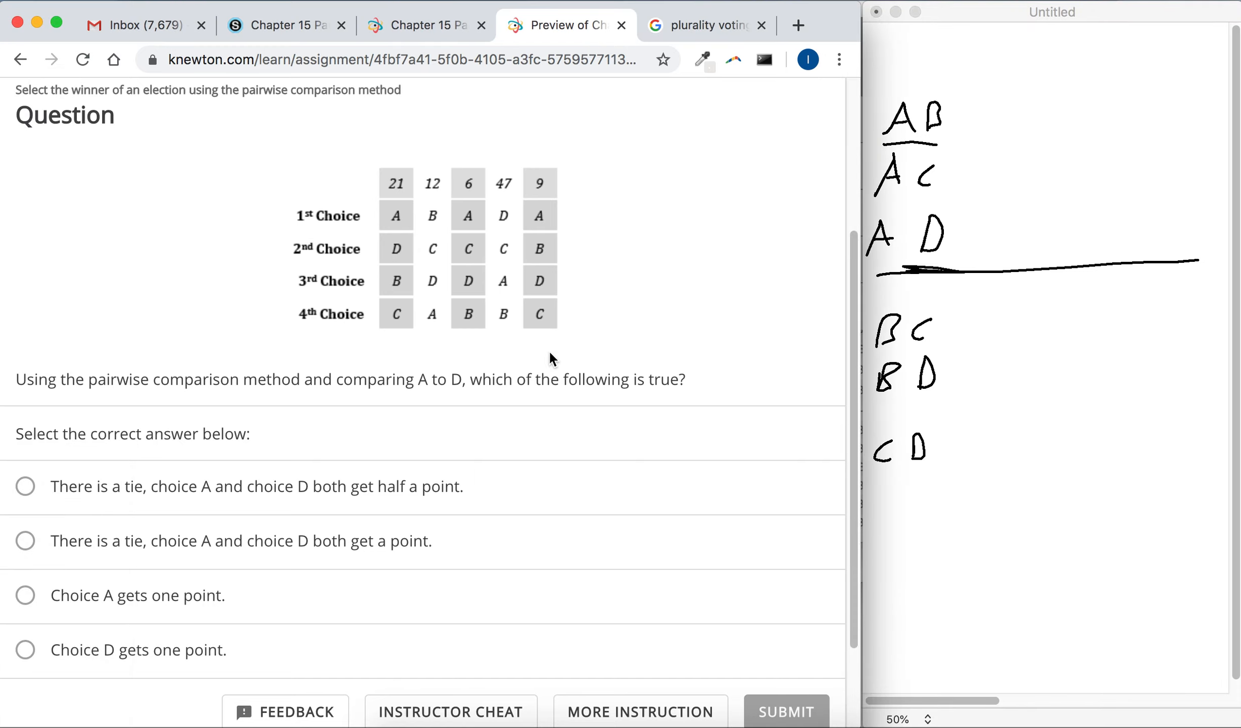
{"action": "mouse_move", "coordinate": [431, 486]}
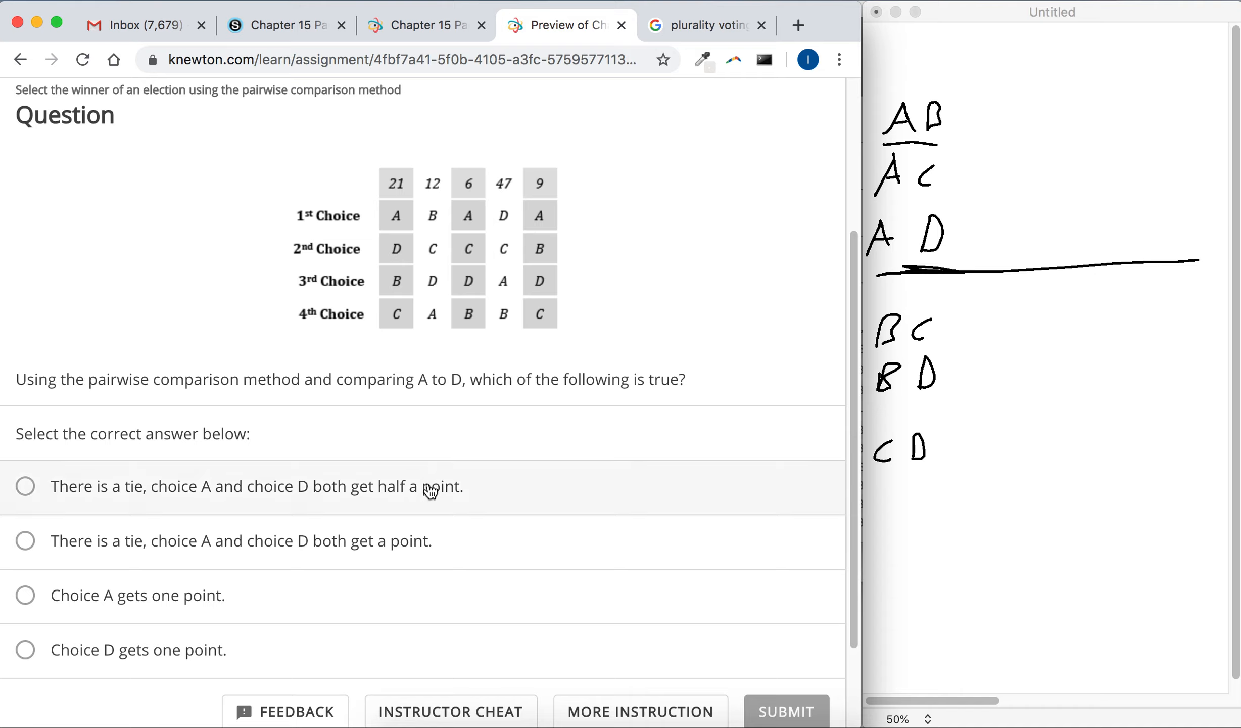
{"action": "mouse_move", "coordinate": [539, 428]}
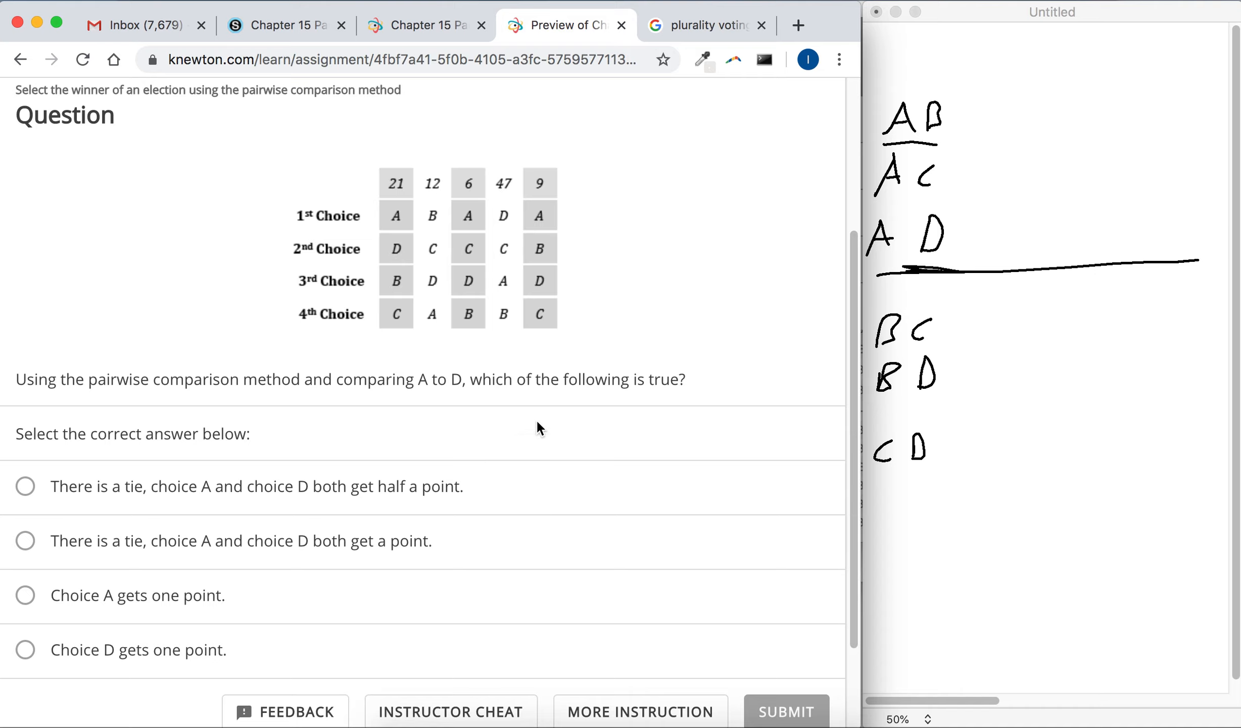
{"action": "mouse_move", "coordinate": [403, 225]}
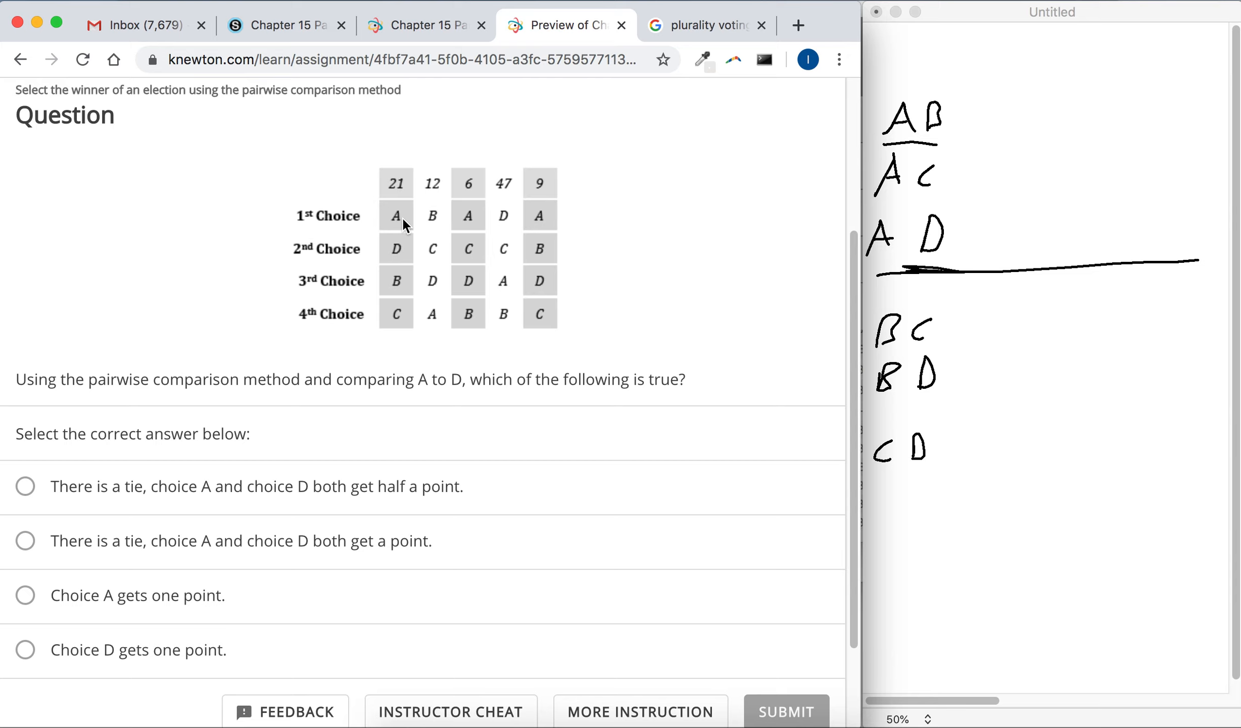
{"action": "mouse_move", "coordinate": [463, 188]}
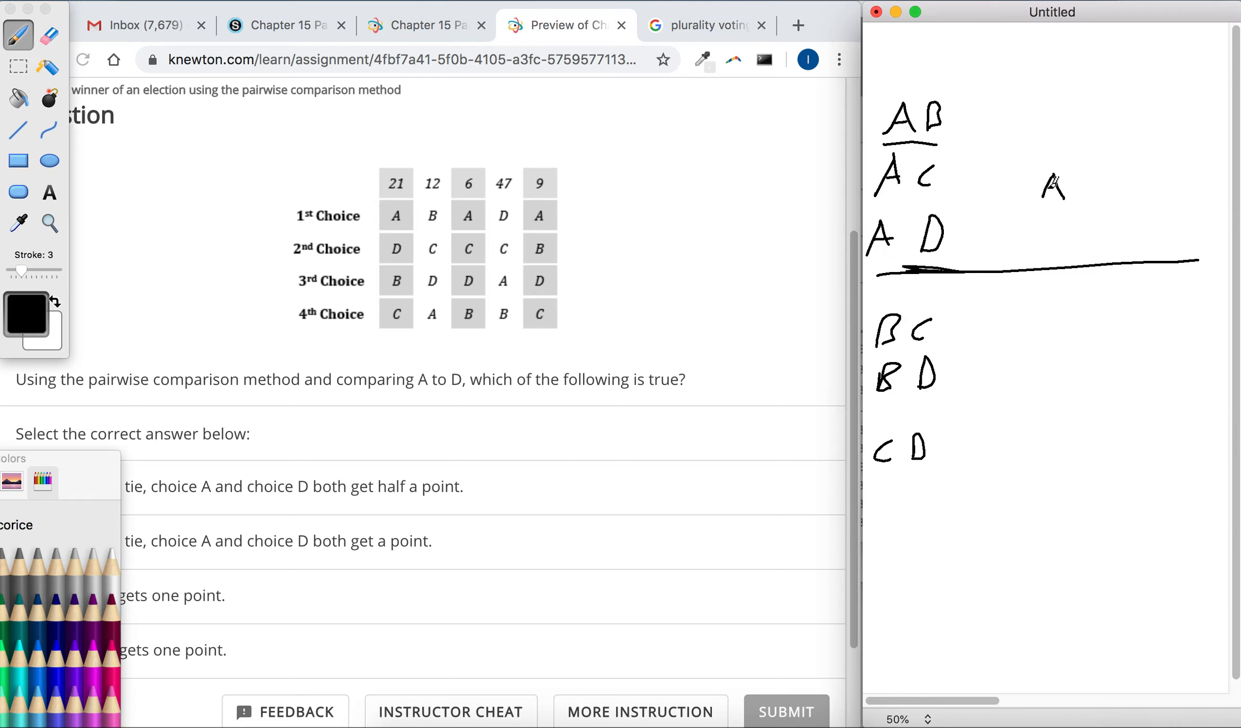
Write 21 under the A heading to start the A vs D vote tally
{"action": "left_click_drag", "start_coordinate": [1053, 202], "coordinate": [1073, 221]}
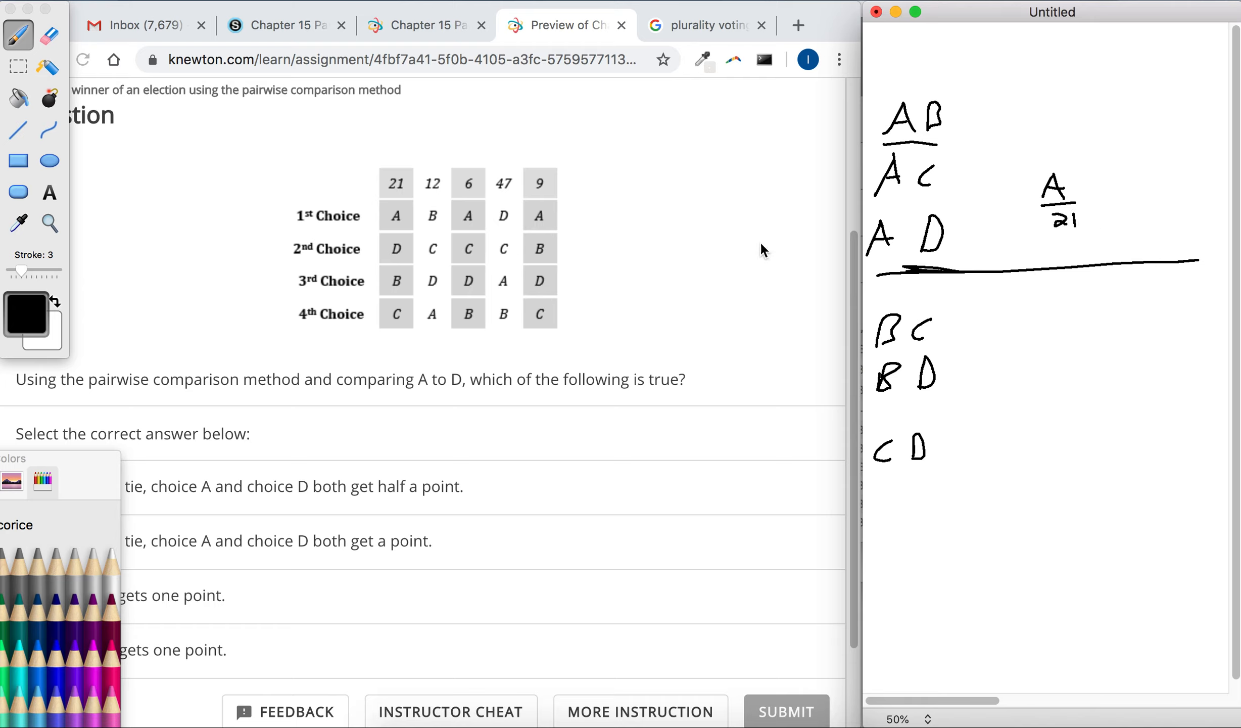
{"action": "mouse_move", "coordinate": [437, 202]}
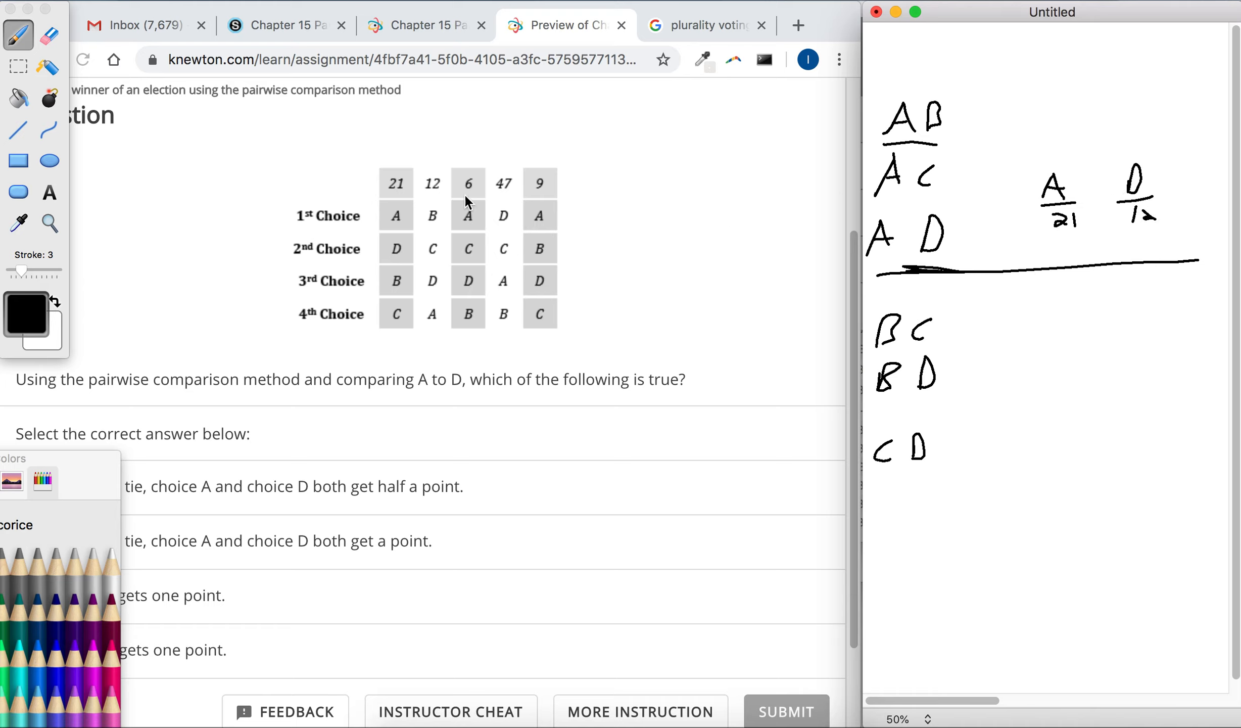
{"action": "mouse_move", "coordinate": [471, 214]}
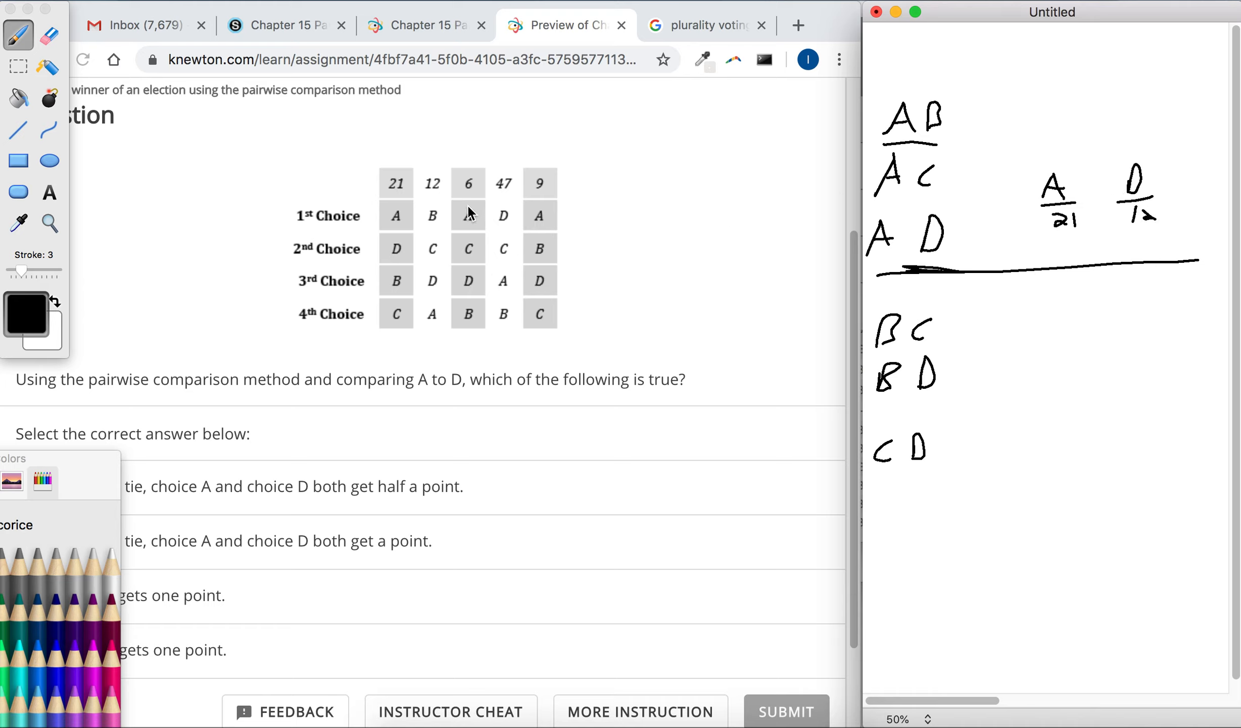
{"action": "mouse_move", "coordinate": [478, 307]}
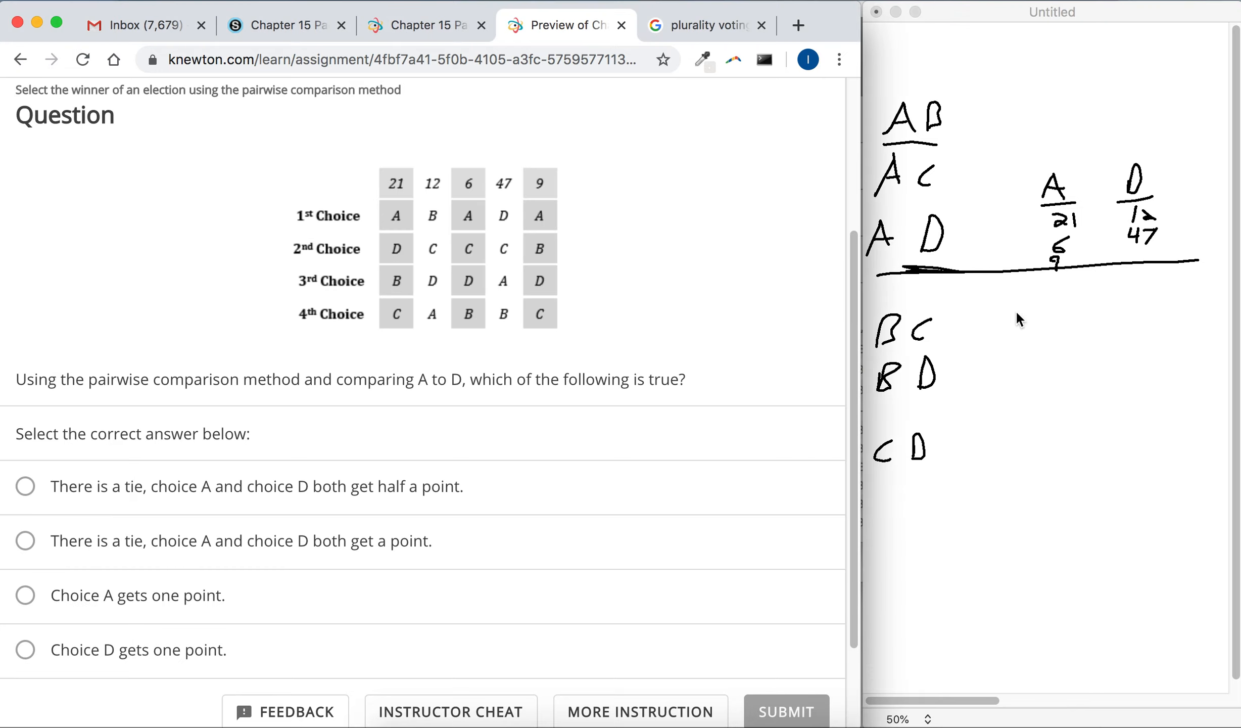
{"action": "mouse_move", "coordinate": [681, 296]}
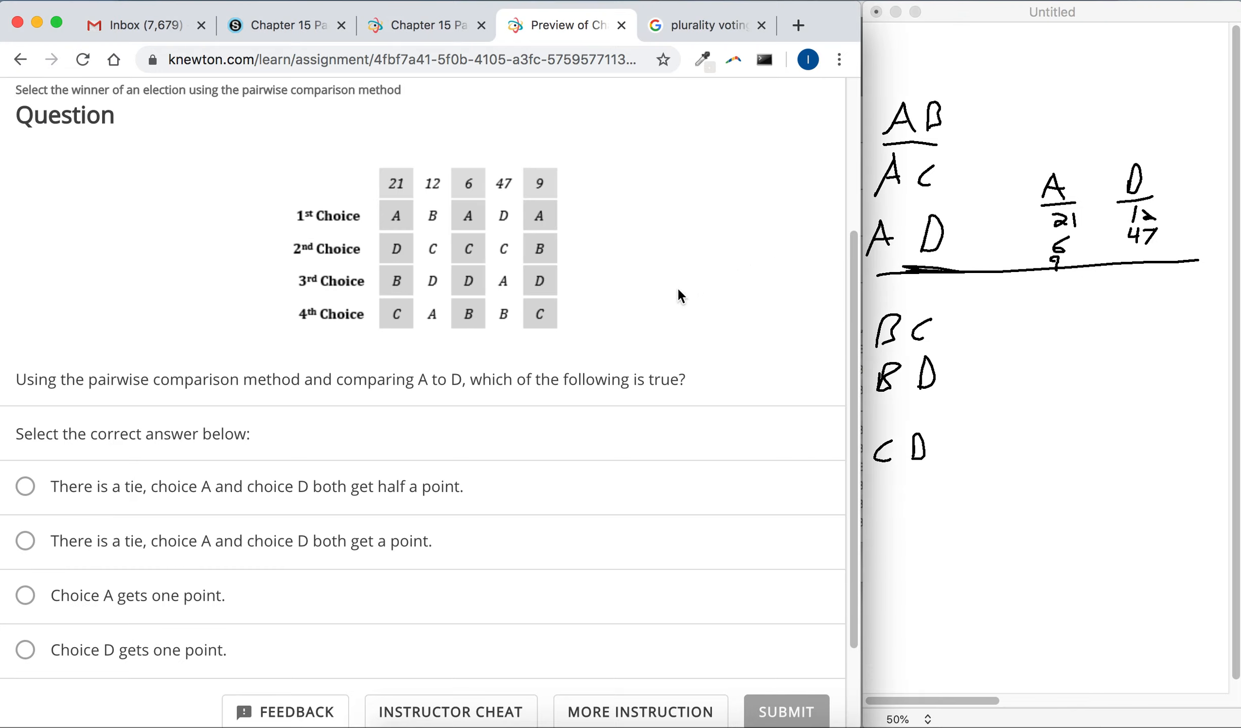
Scroll the question page, return to Paintbrush and underline the C D pair
{"action": "scroll", "scroll_direction": "down", "scroll_amount": 3}
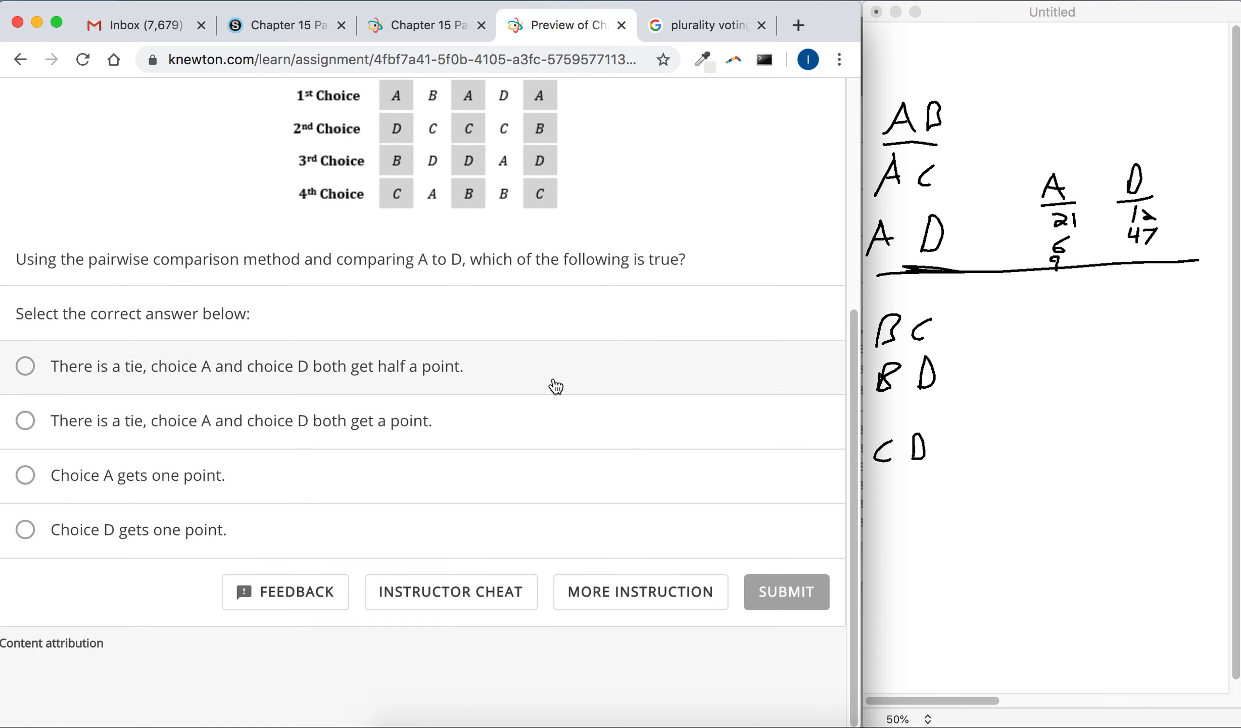
{"action": "left_click", "coordinate": [25, 530]}
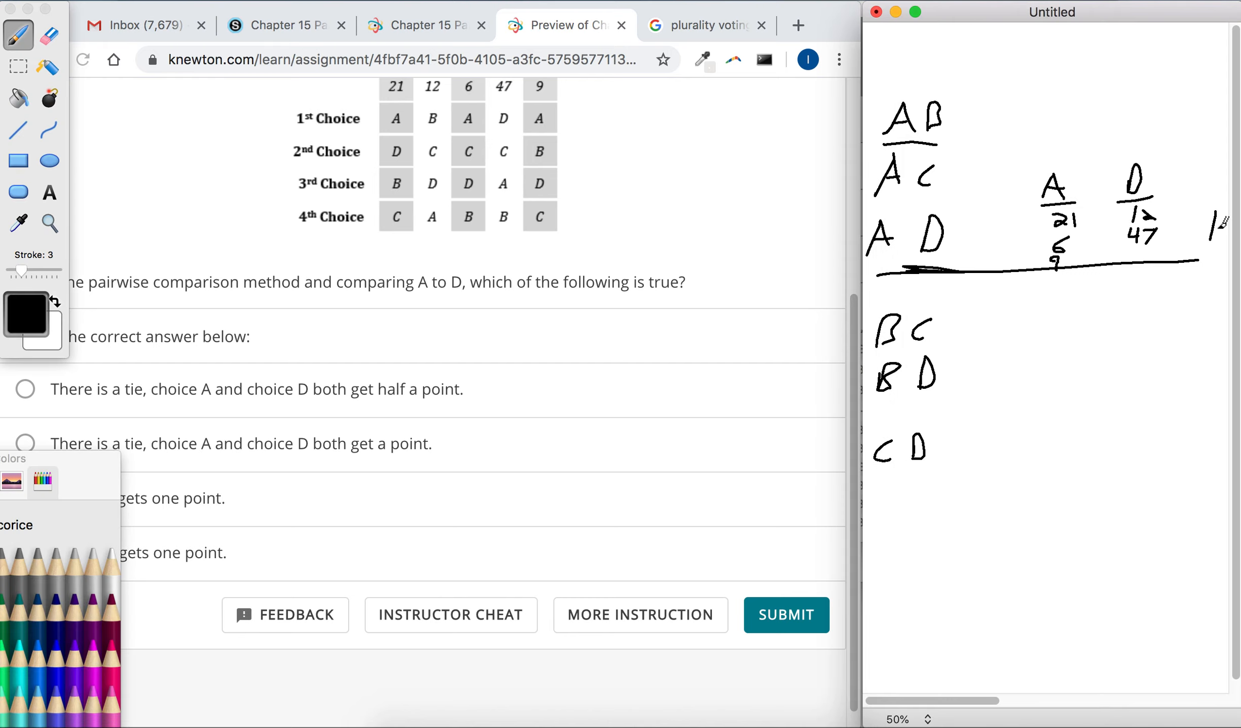
{"action": "mouse_move", "coordinate": [1219, 356]}
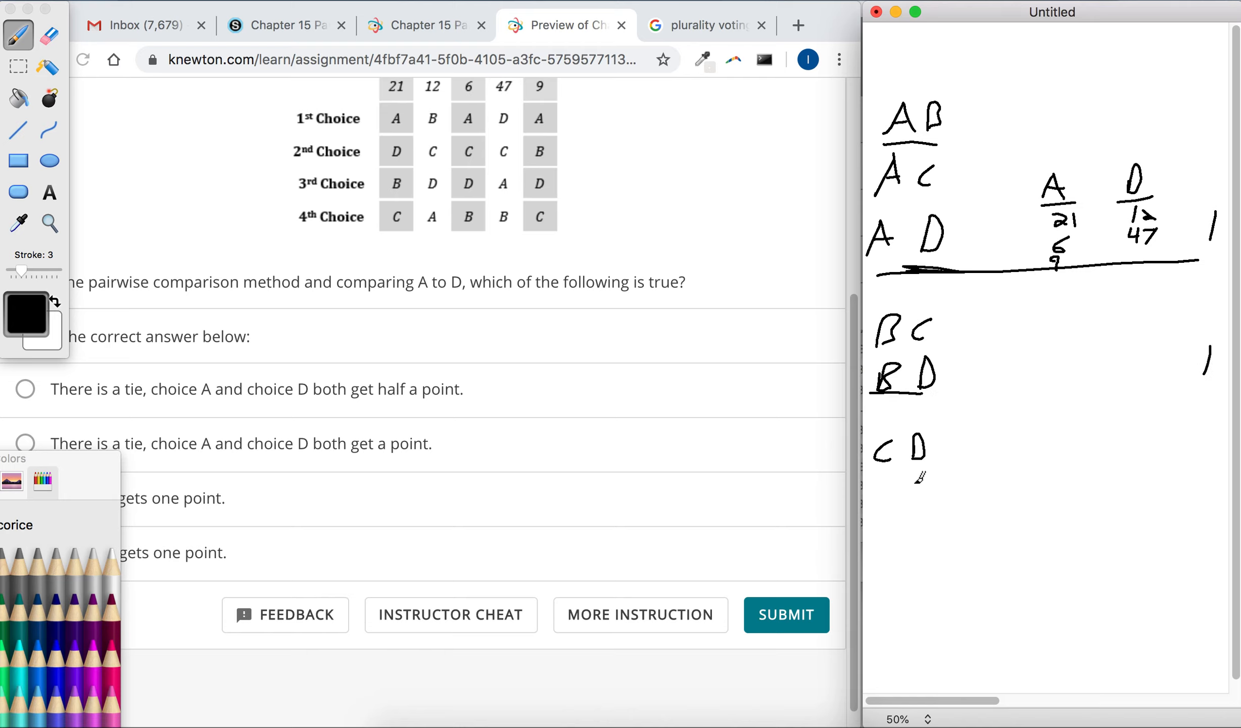
{"action": "left_click_drag", "start_coordinate": [867, 476], "coordinate": [951, 476]}
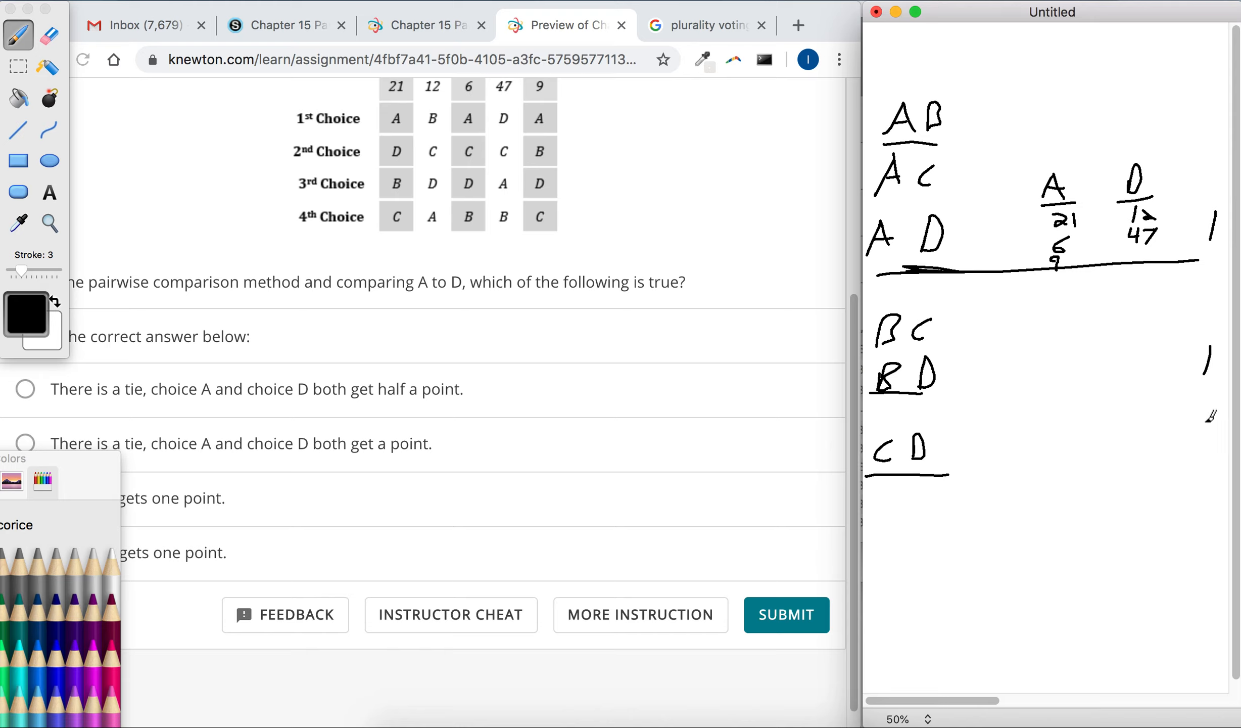